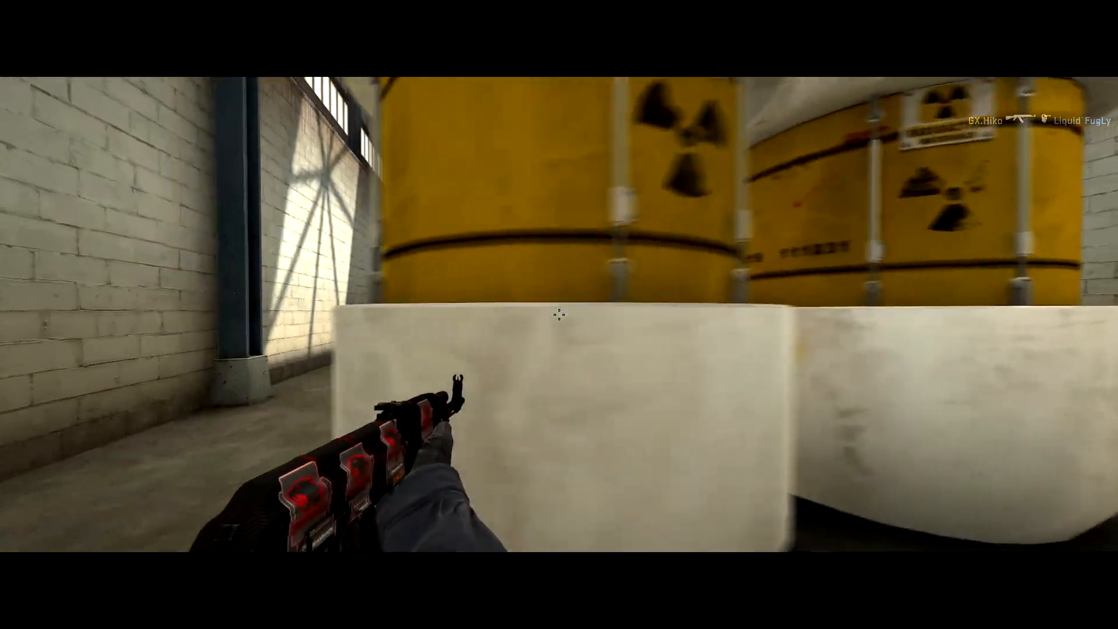
{"action": "mouse_move", "coordinate": [560, 315]}
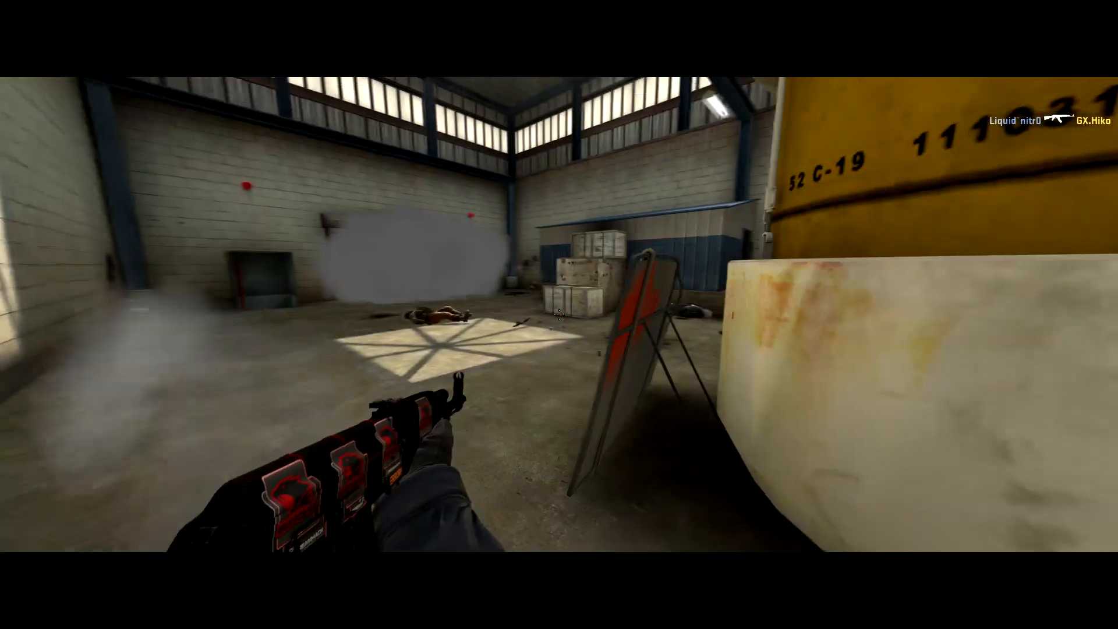